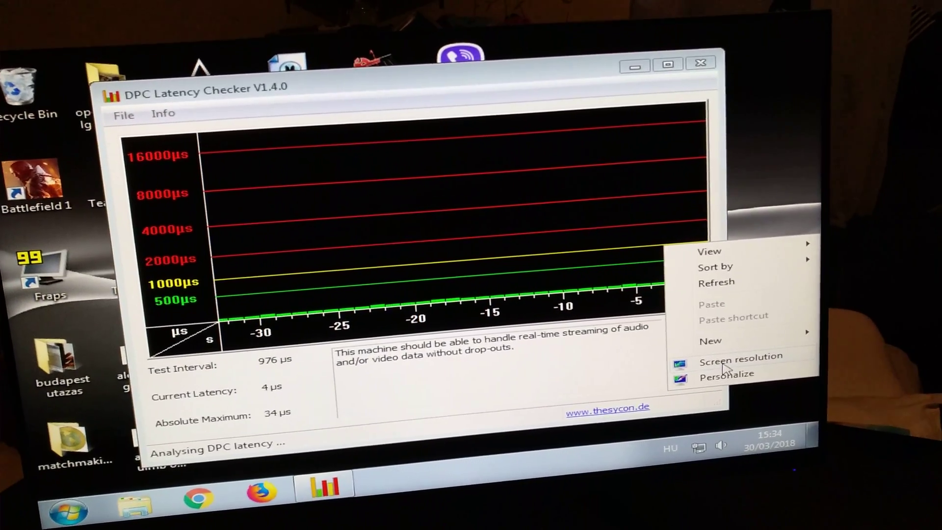
Raise the display resolution from 800 × 600 to 1920 × 1080 and confirm it
click(741, 356)
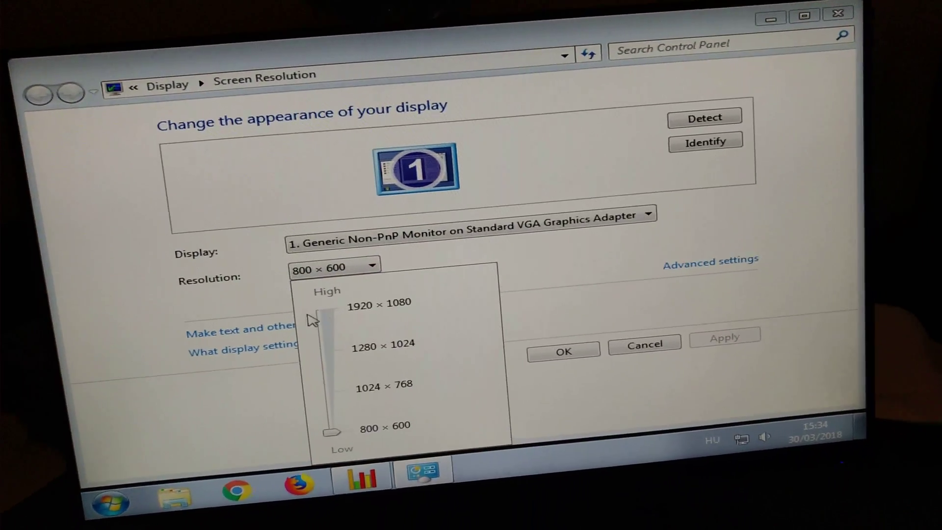
click(379, 304)
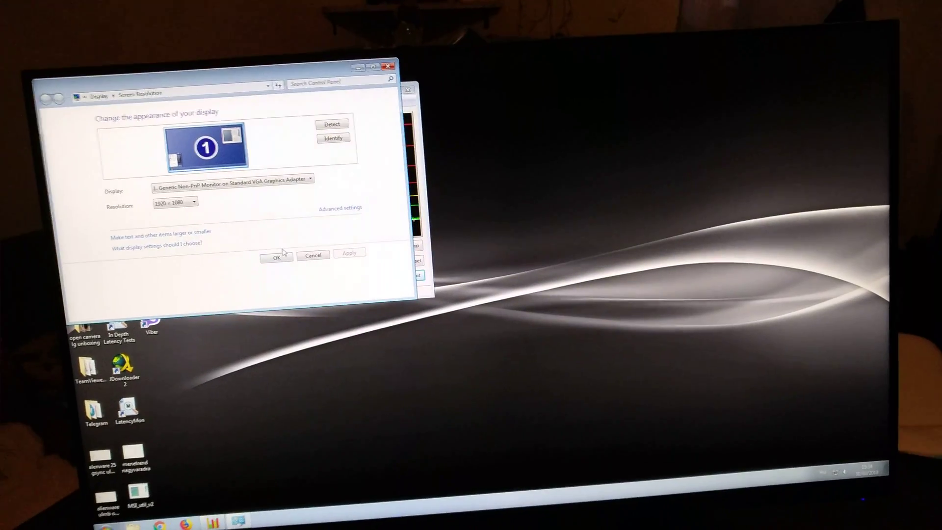
click(277, 257)
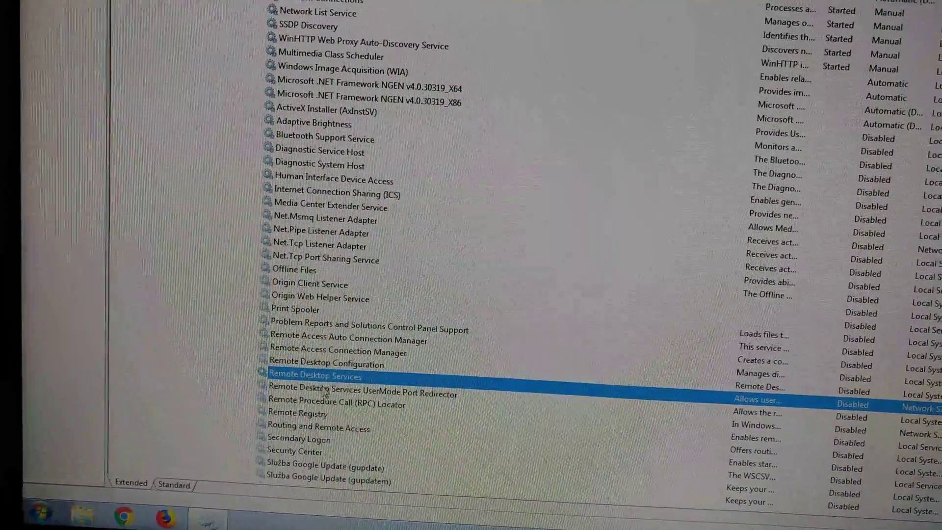
scroll(down, 3)
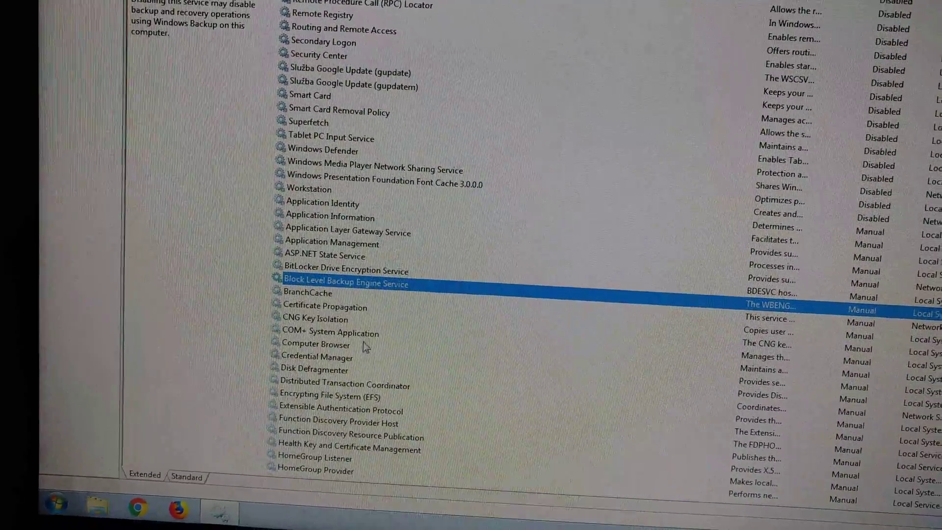
scroll(down, 3)
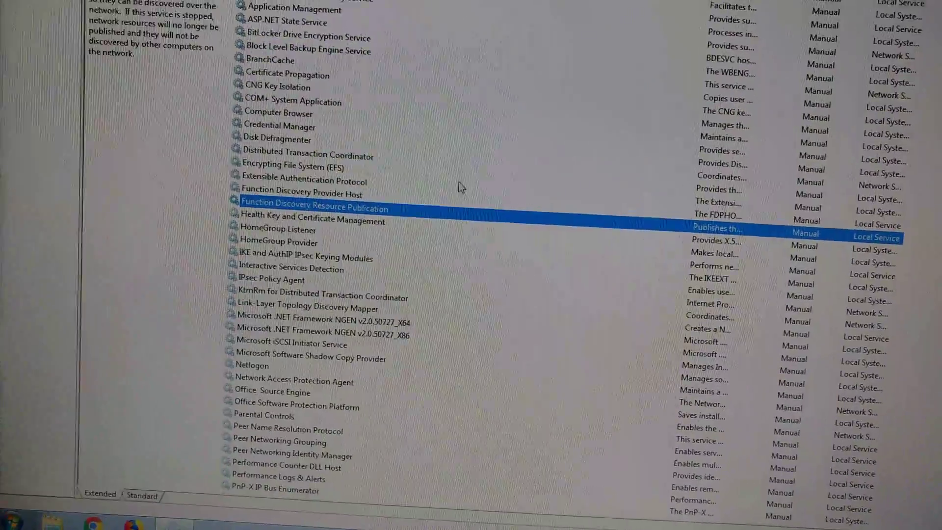
scroll(down, 3)
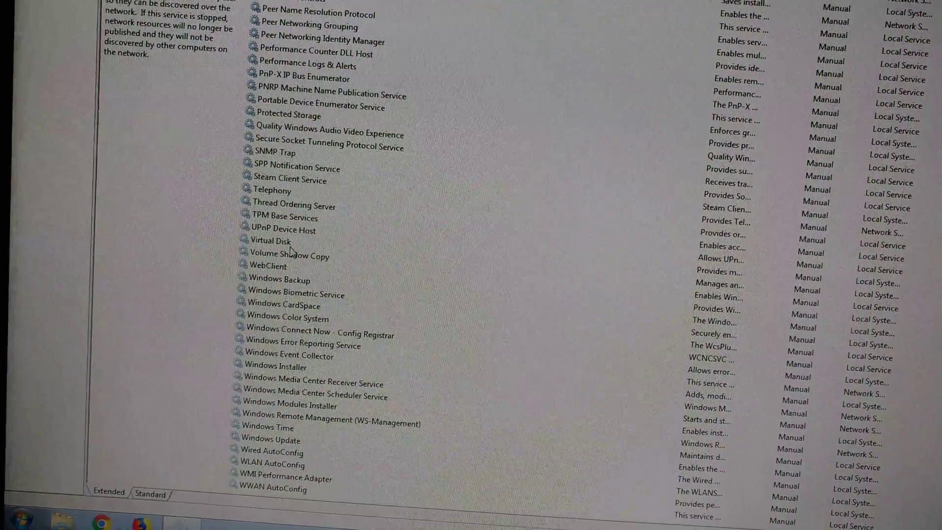
click(271, 242)
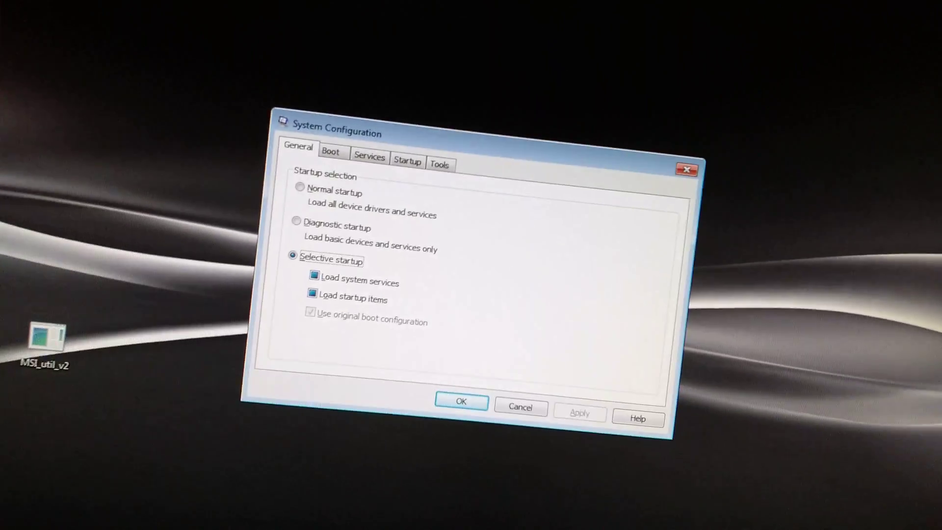
Show the msconfig Services list with Hide all Microsoft services ticked, leaving Google Update and Origin off
click(369, 156)
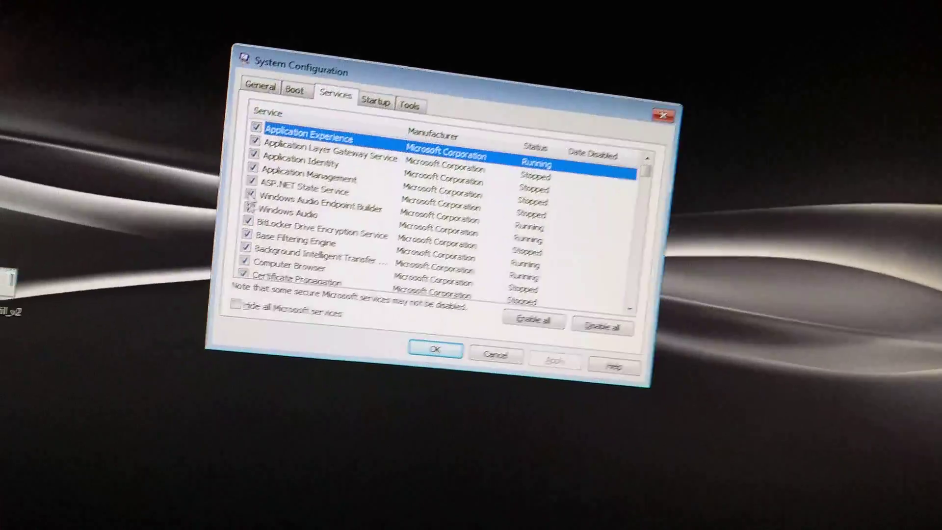
click(236, 314)
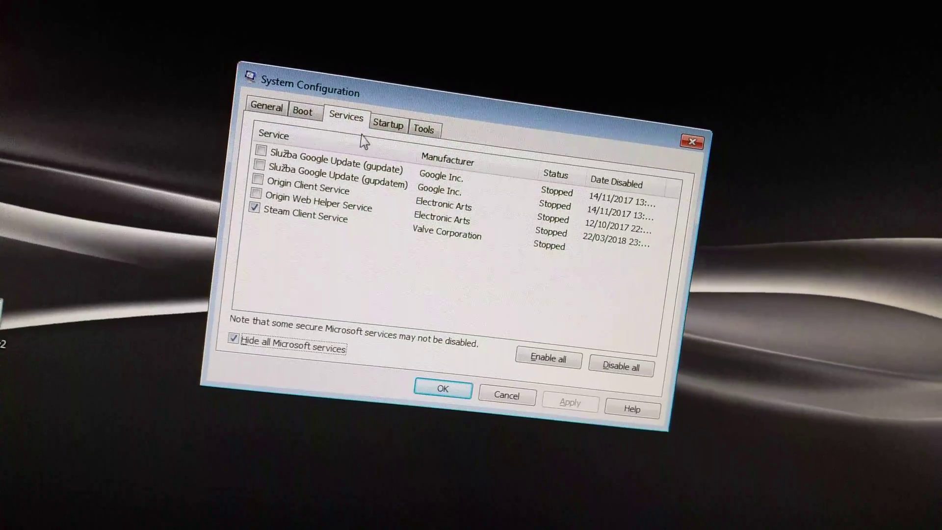
click(389, 126)
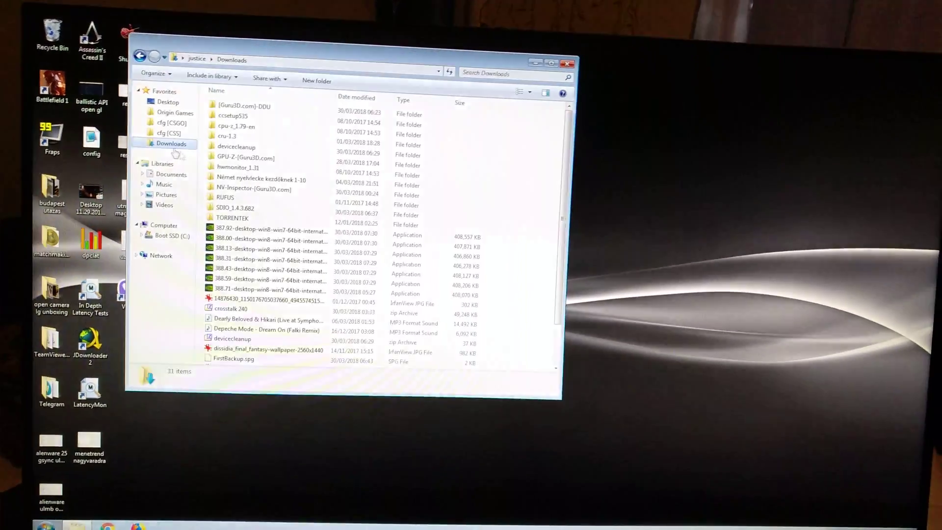
Open the hwmonitor_1.31 folder in Downloads and launch the item inside it
double_click(247, 167)
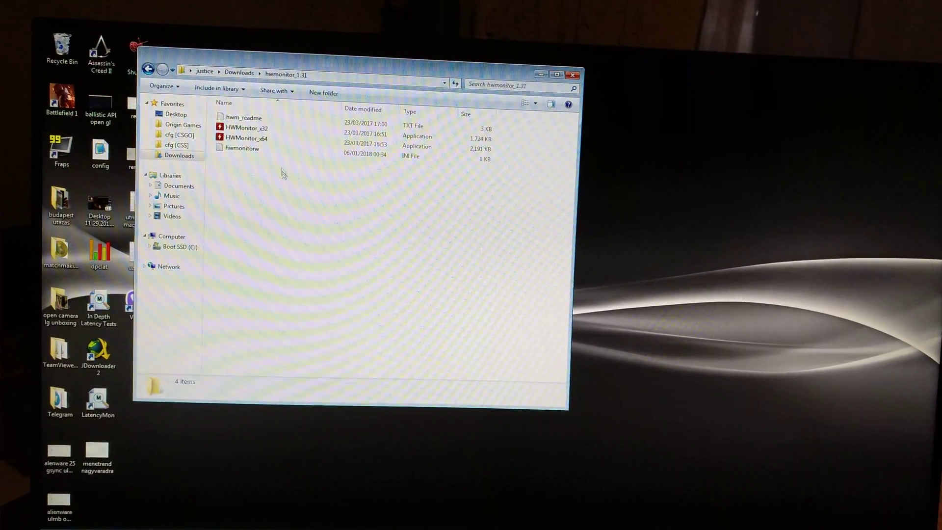
double_click(246, 137)
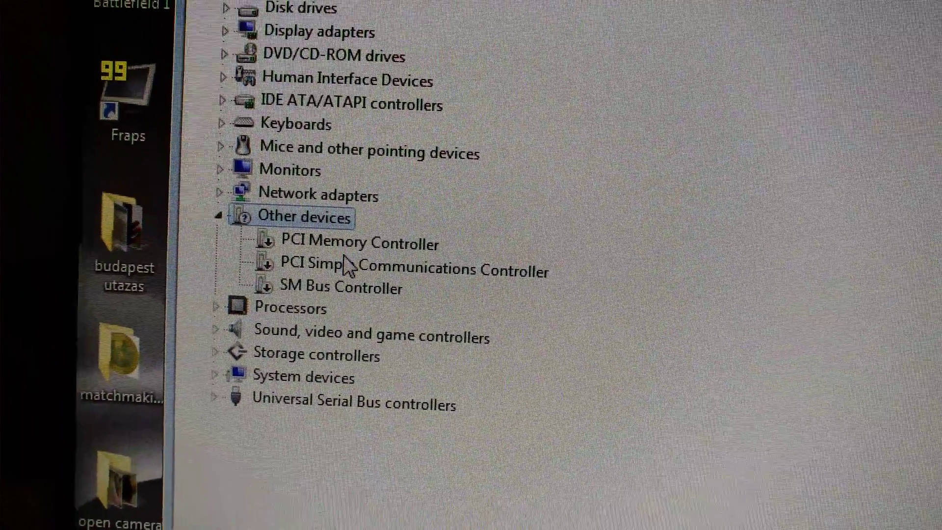
Select the driverless PCI Simple Communications Controller under Other devices
click(338, 287)
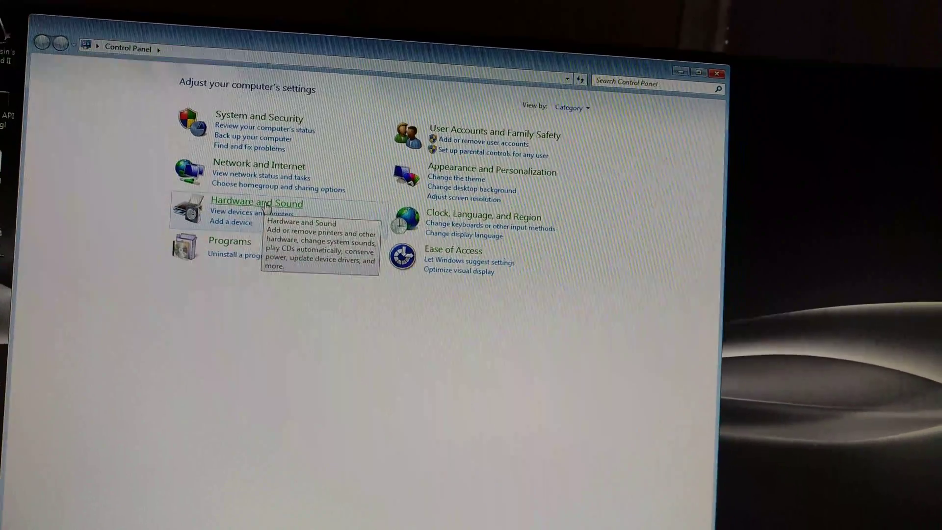
Reach the advanced power settings of the High performance plan via Hardware and Sound > Power Options
click(257, 202)
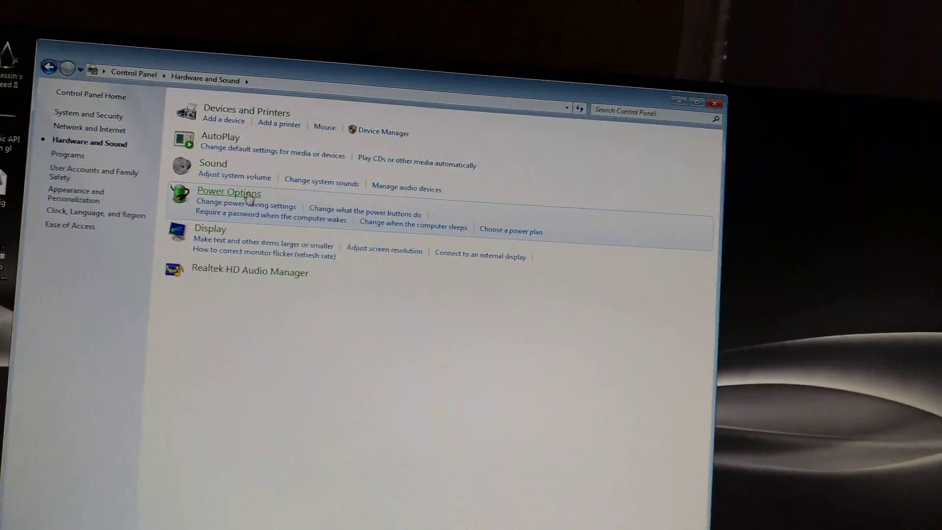
click(228, 193)
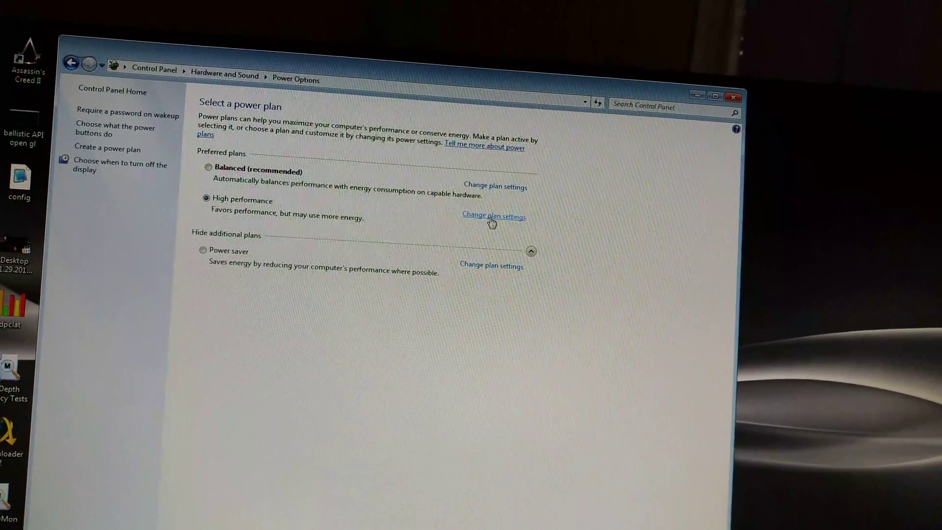
click(492, 216)
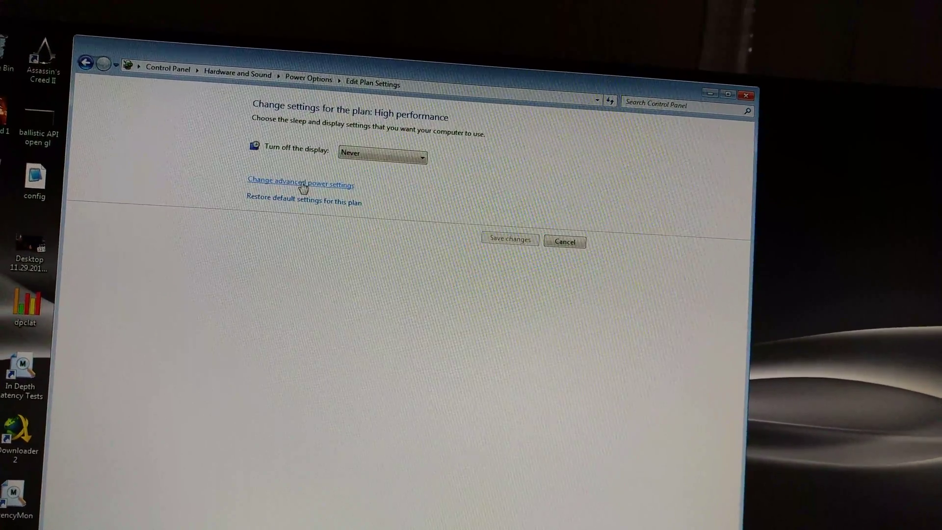
click(302, 183)
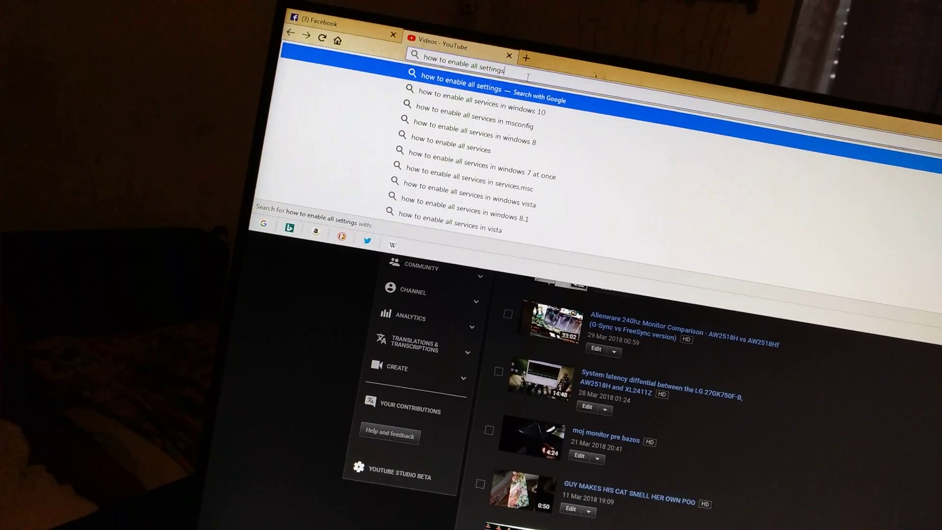
Search Google for 'how to enable all settings in power plan' and scroll the results
text(in power plan)
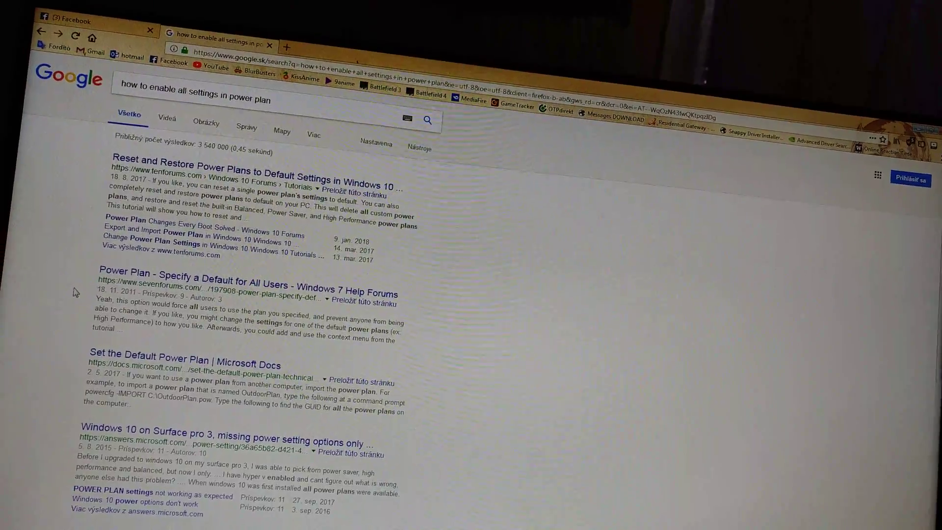
scroll(down, 3)
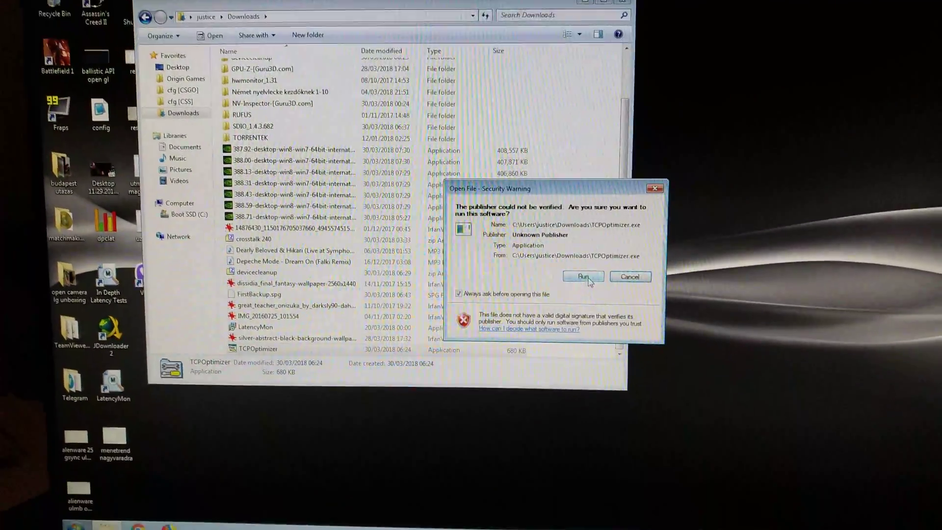
Run TCPOptimizer, choose the Optimal preset for the Killer E2200 adapter and apply the listed changes
click(583, 277)
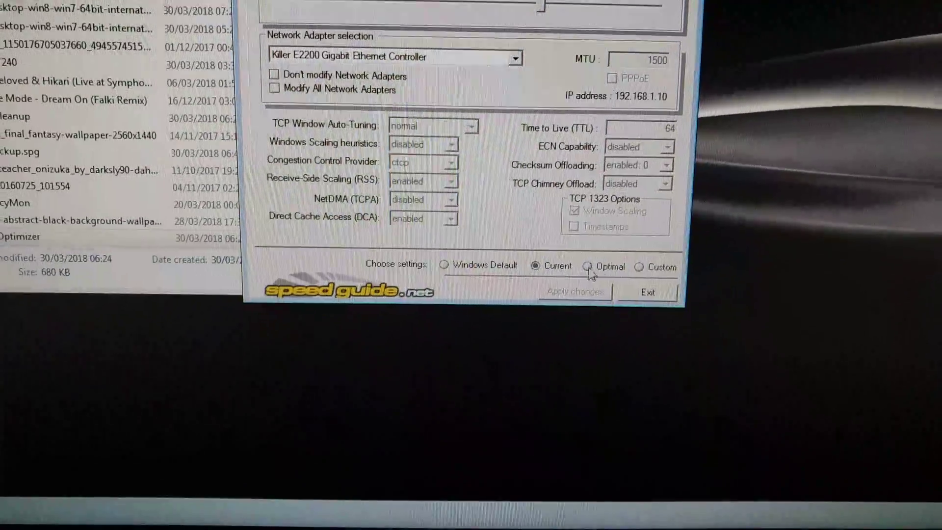
click(591, 267)
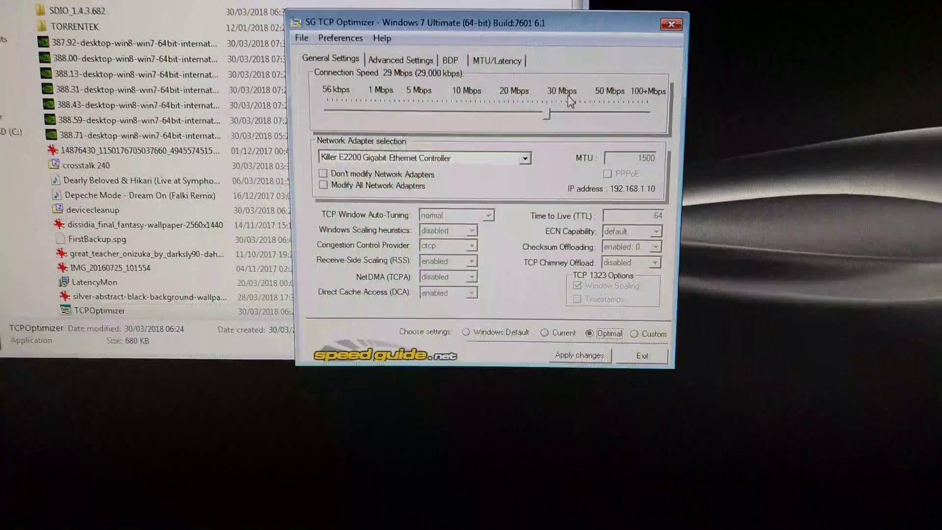
click(578, 355)
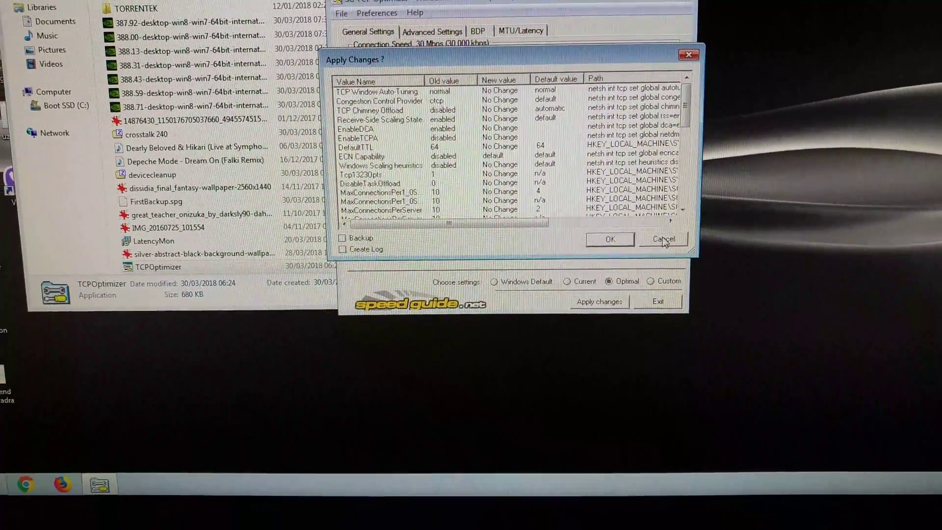
click(663, 239)
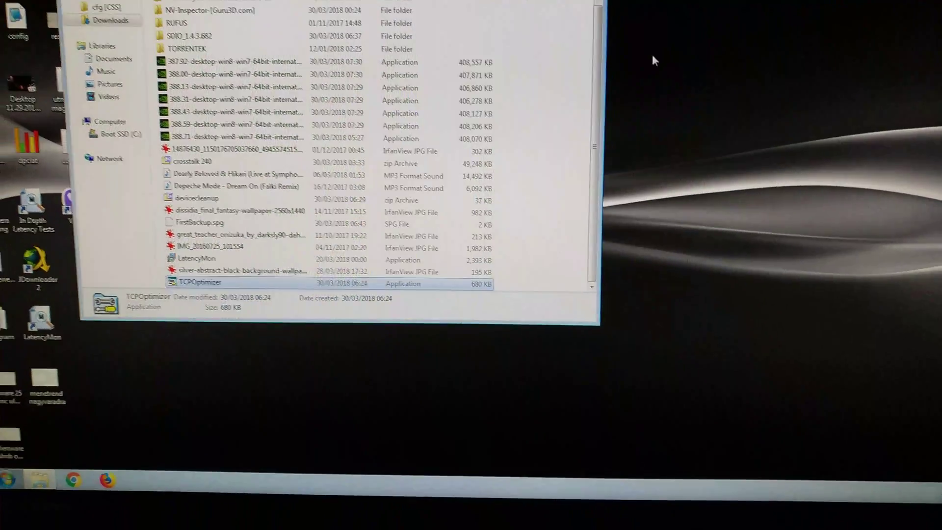